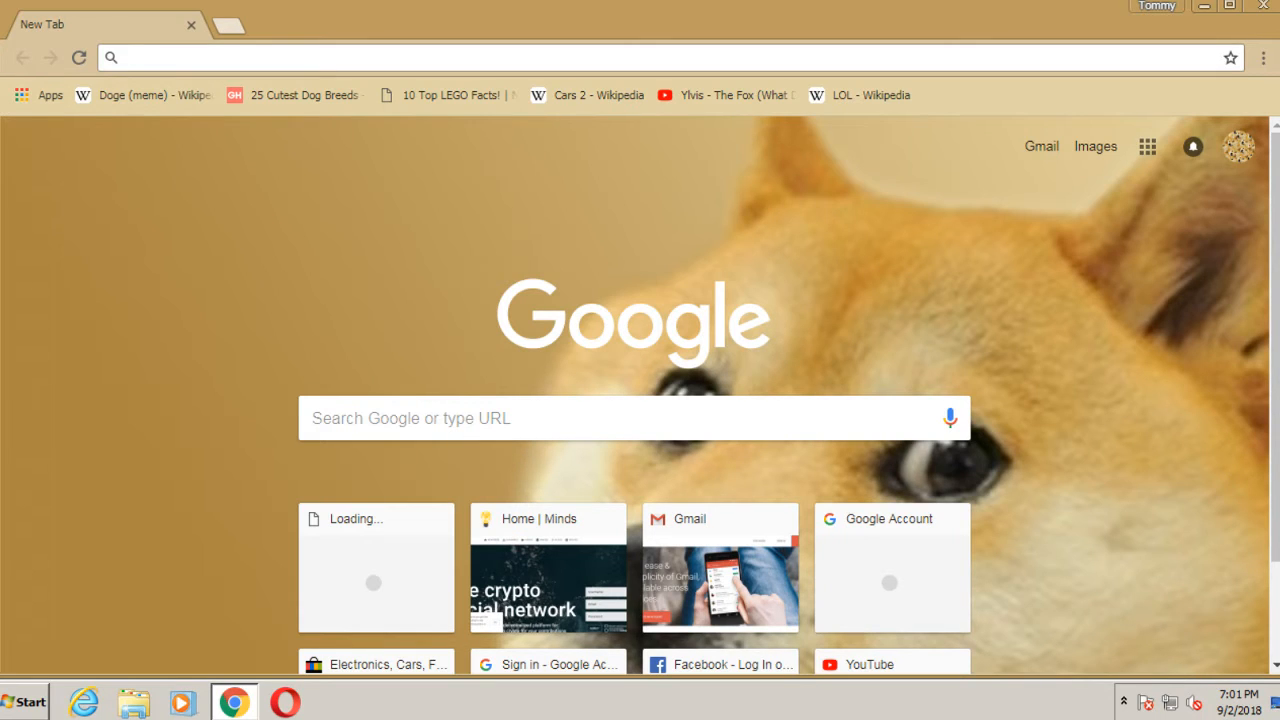
- Enter the typosquatted addresses ttwitter.com and yoptube.com in the omnibox
left_click(400, 56)
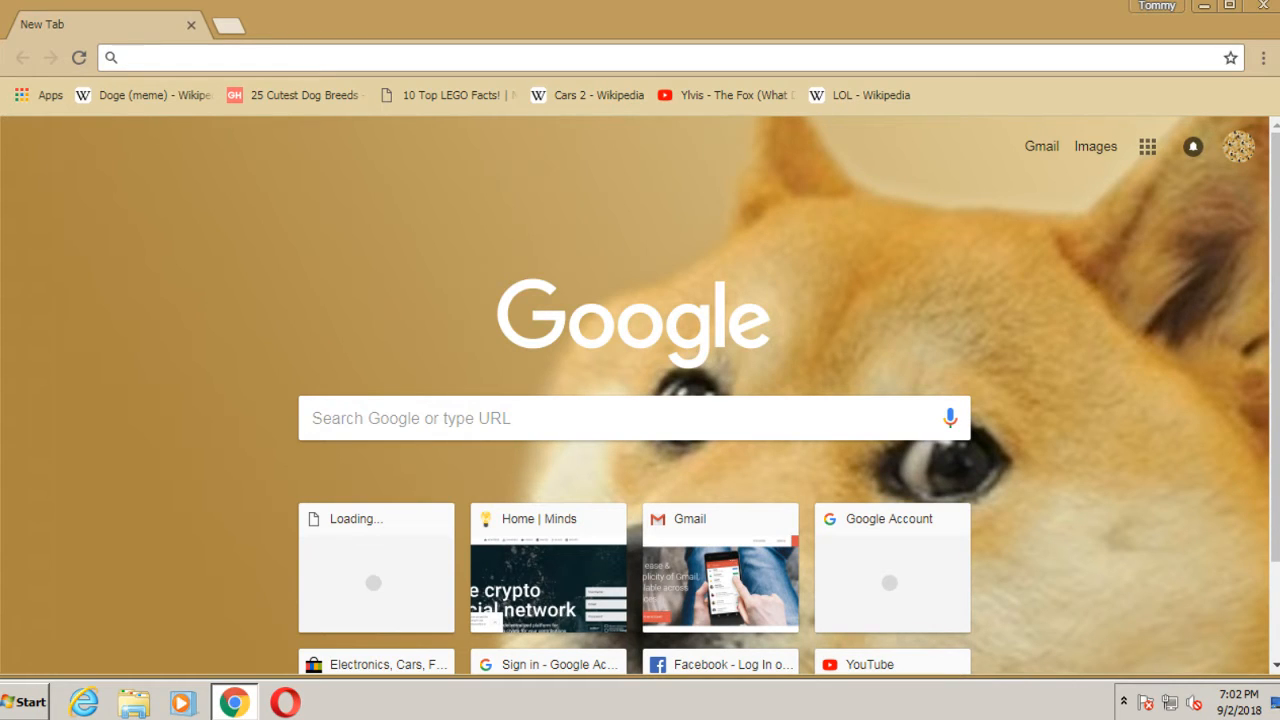
left_click(400, 56)
type("gm")
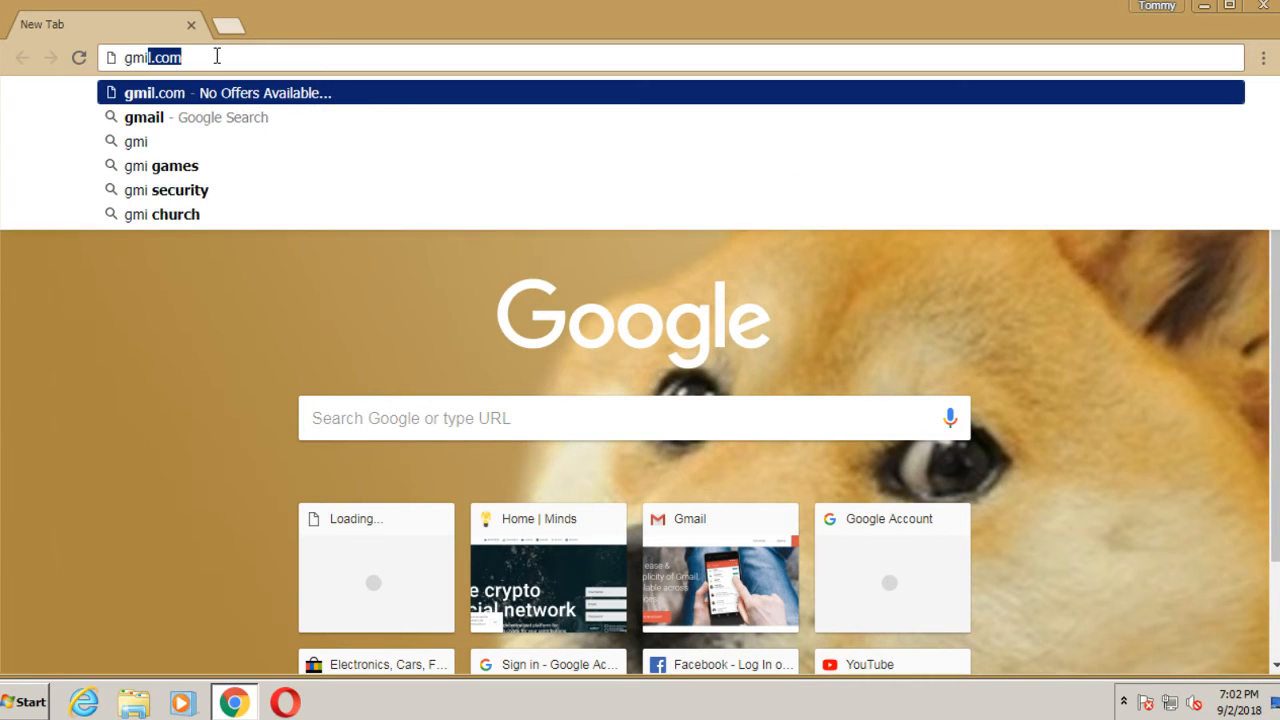
type("i")
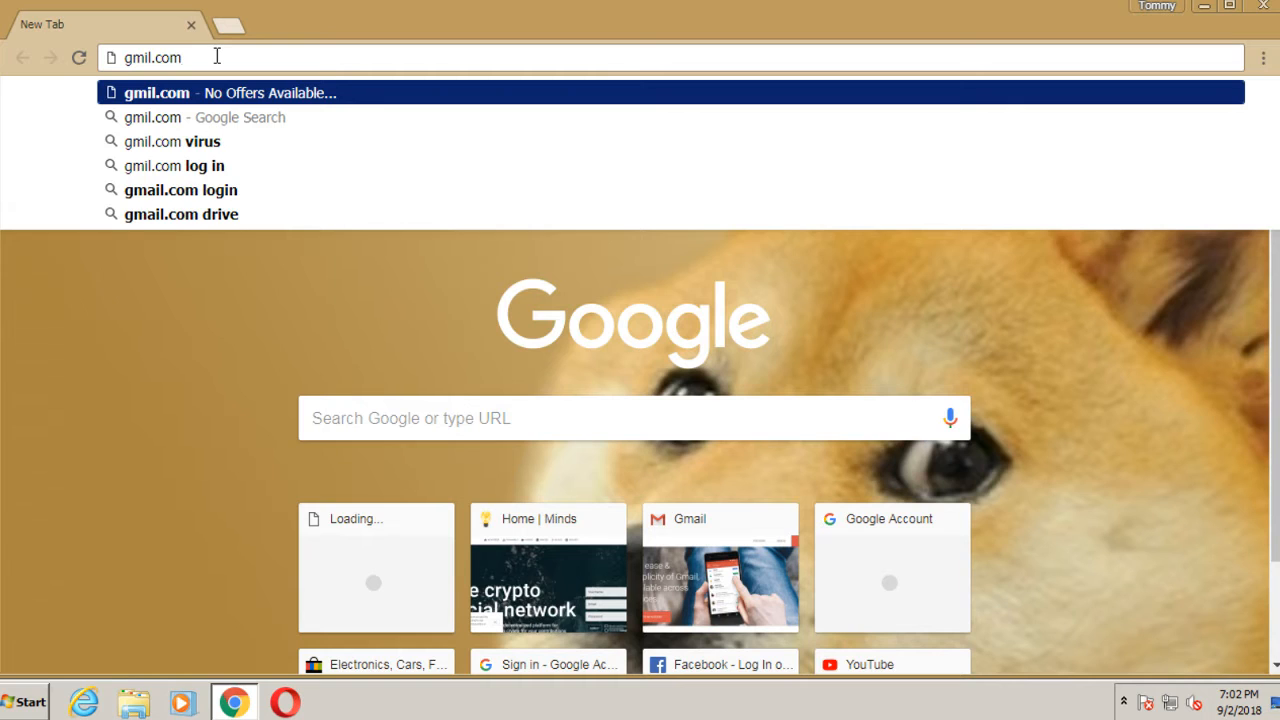
mouse_move(198, 82)
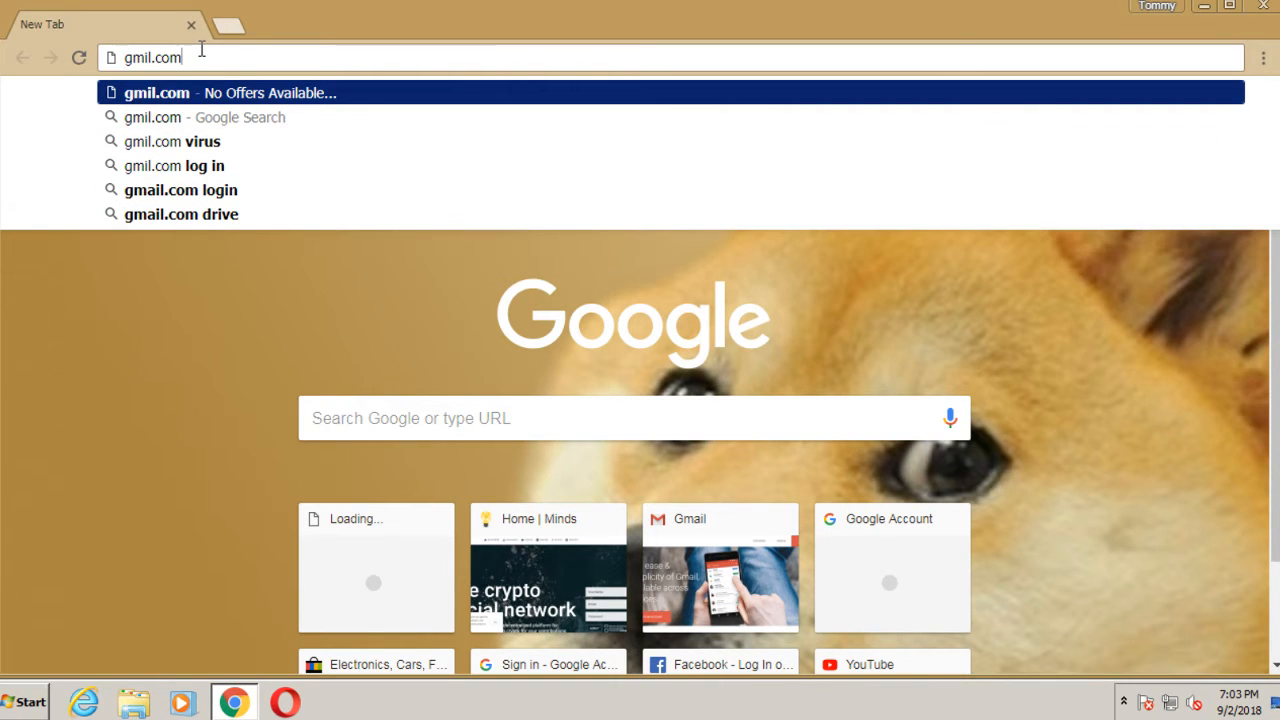
type("ttwitter.com")
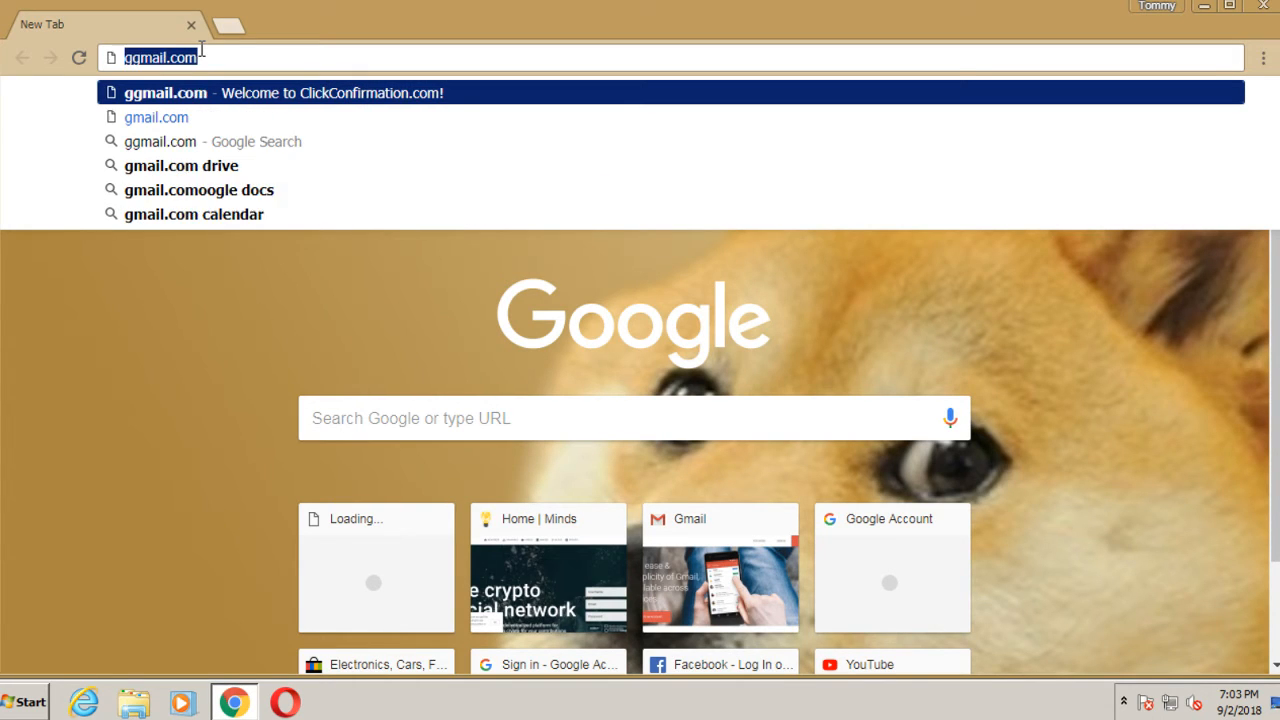
type("yu")
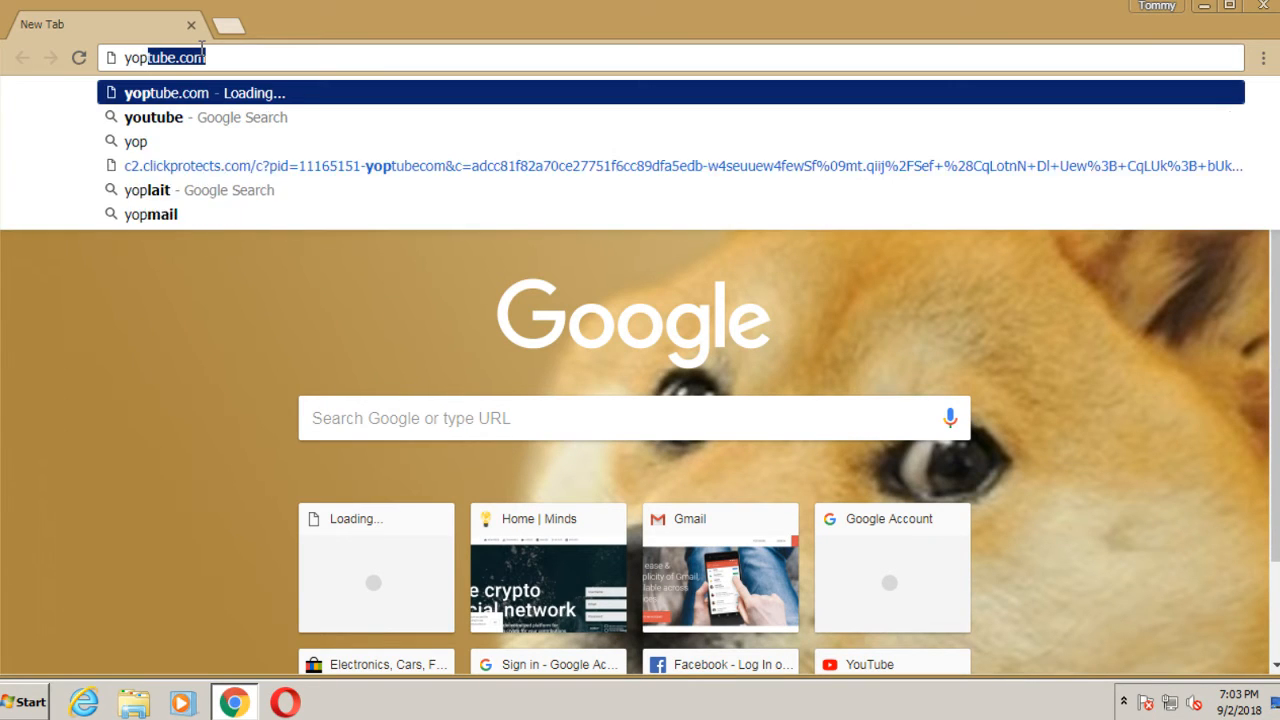
type("yoptube.com")
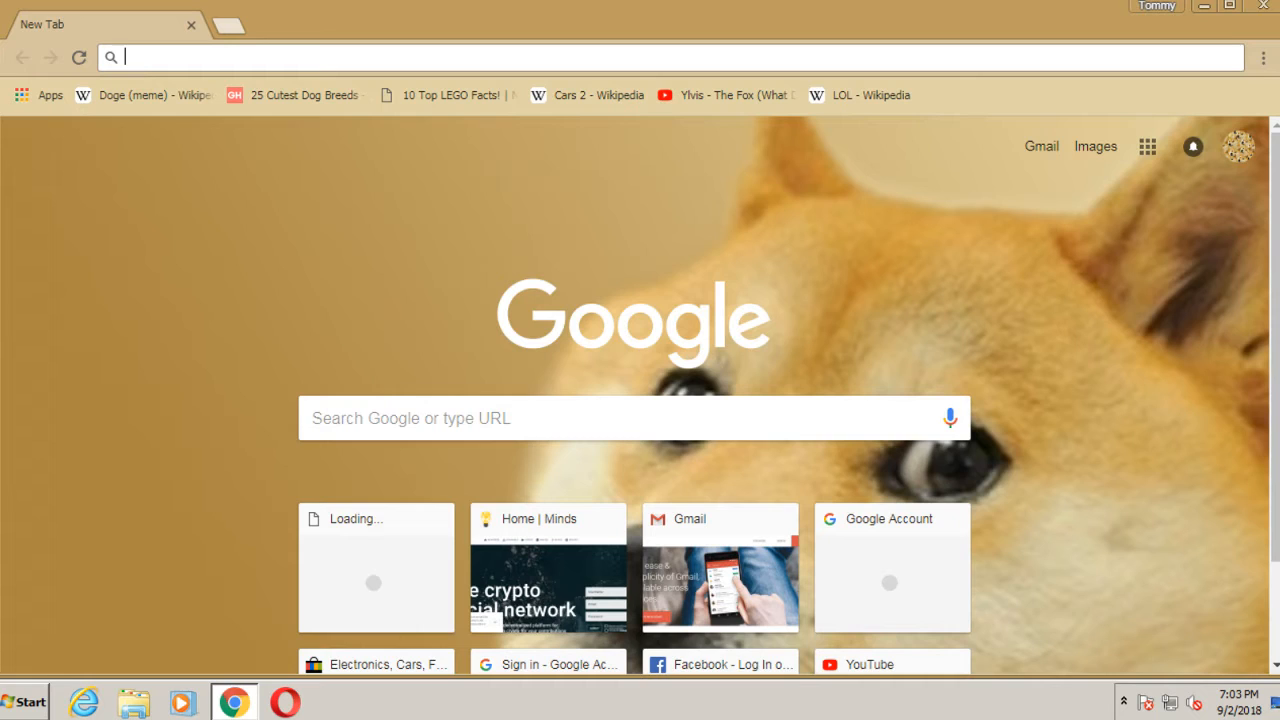
mouse_move(326, 56)
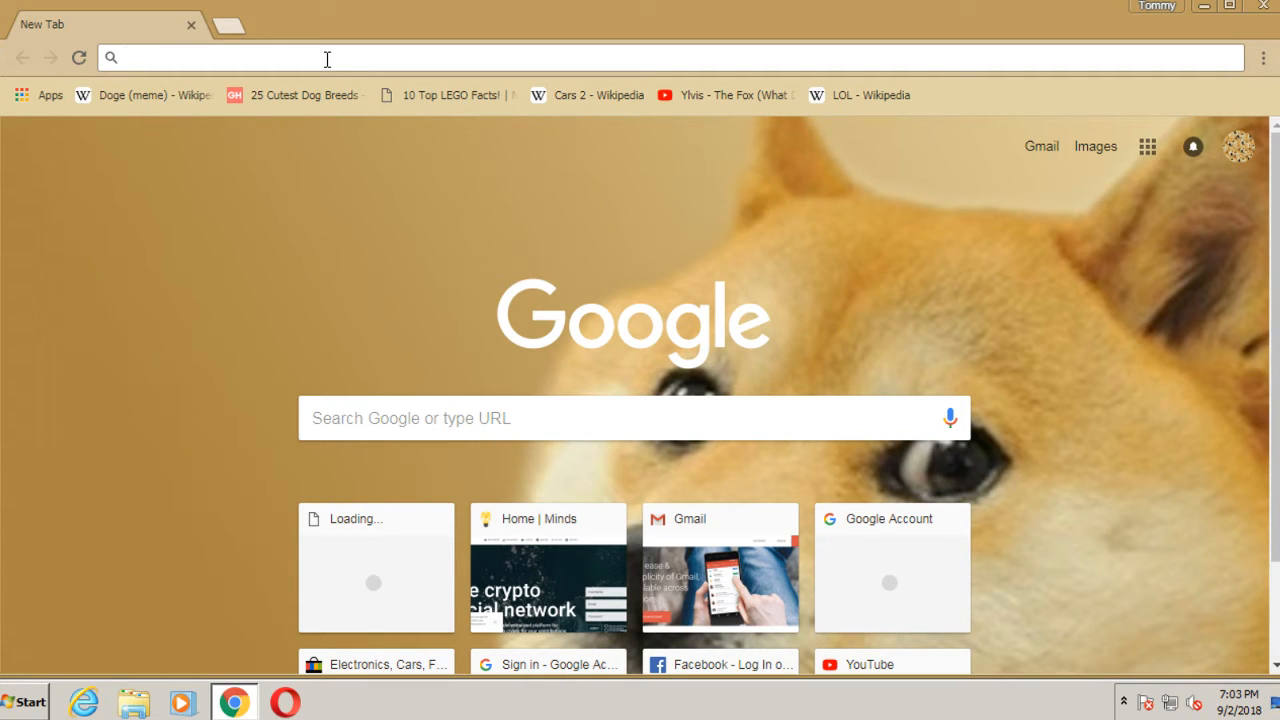
- Enter the misspelled address gmil.com, landing on the fake Microsoft support scam page
left_click(326, 56)
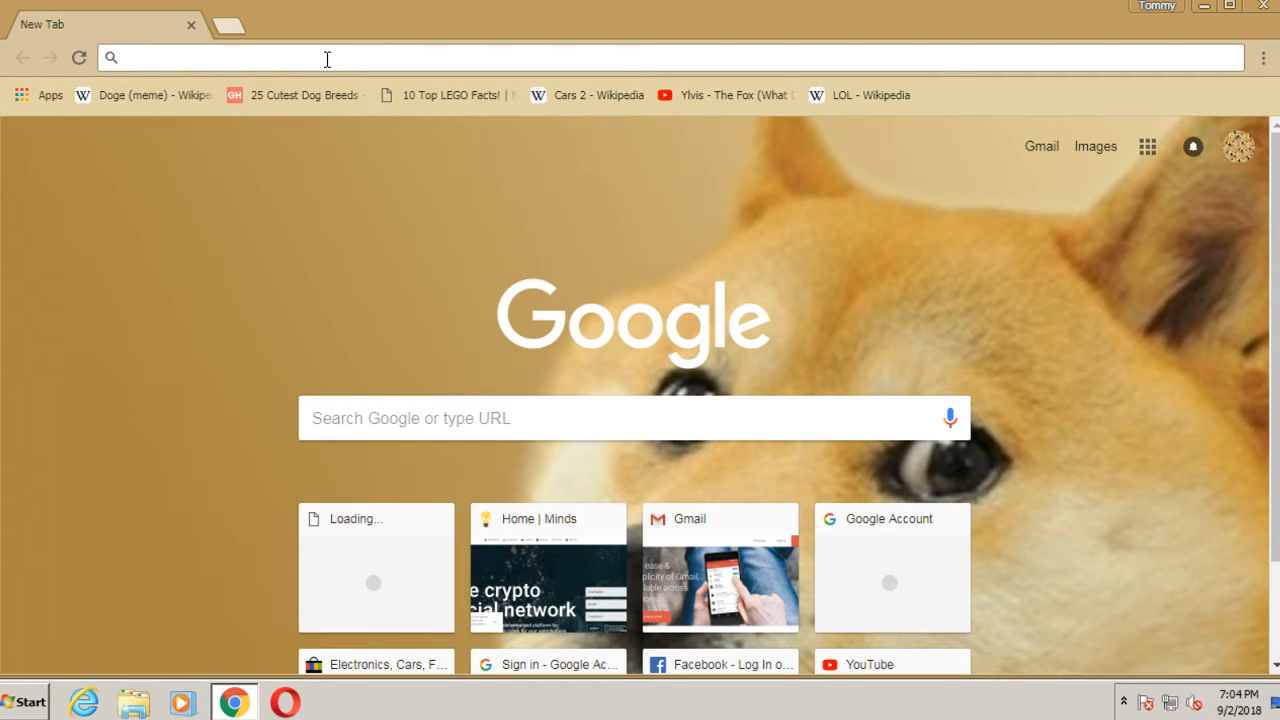
left_click(328, 56)
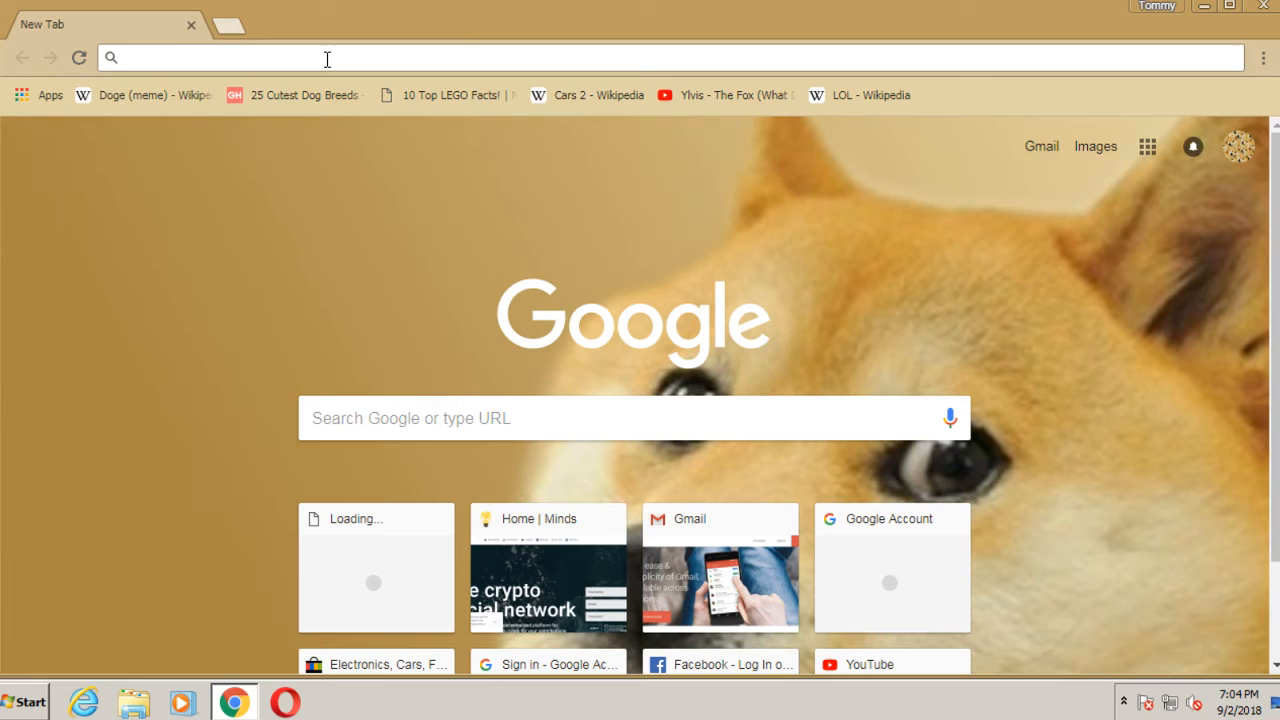
type("gmil.com")
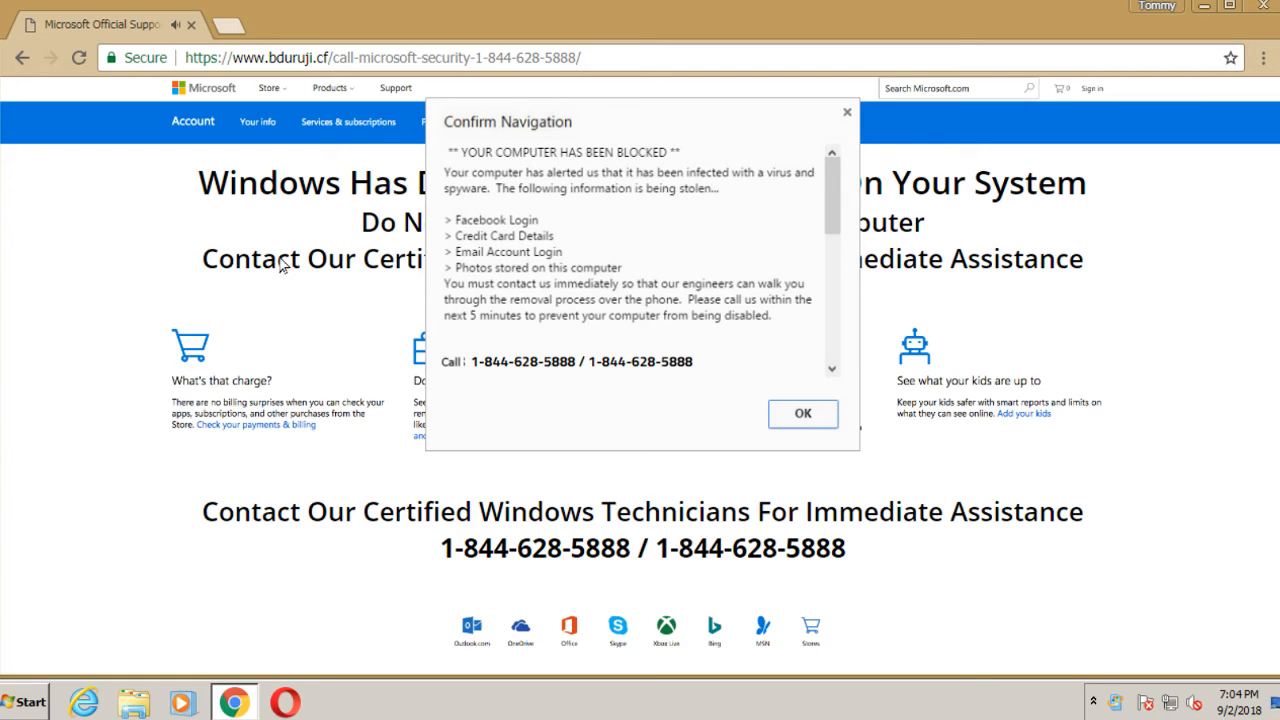
mouse_move(344, 340)
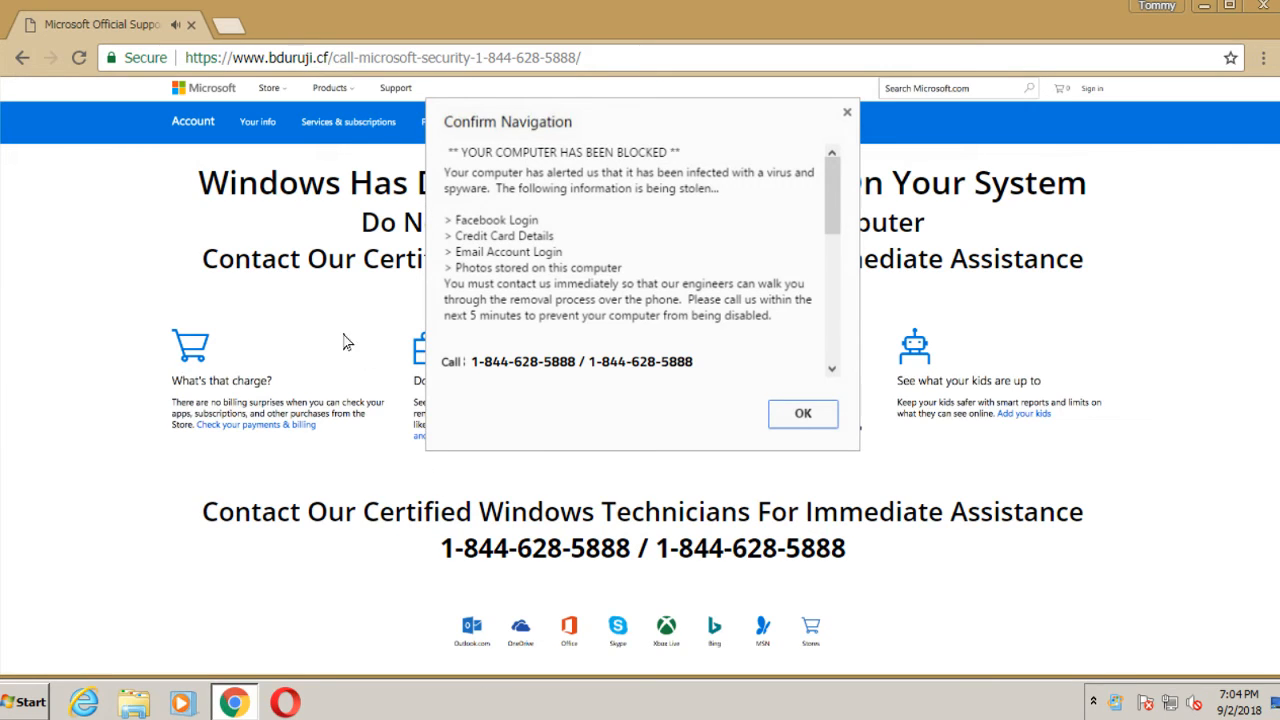
mouse_move(390, 18)
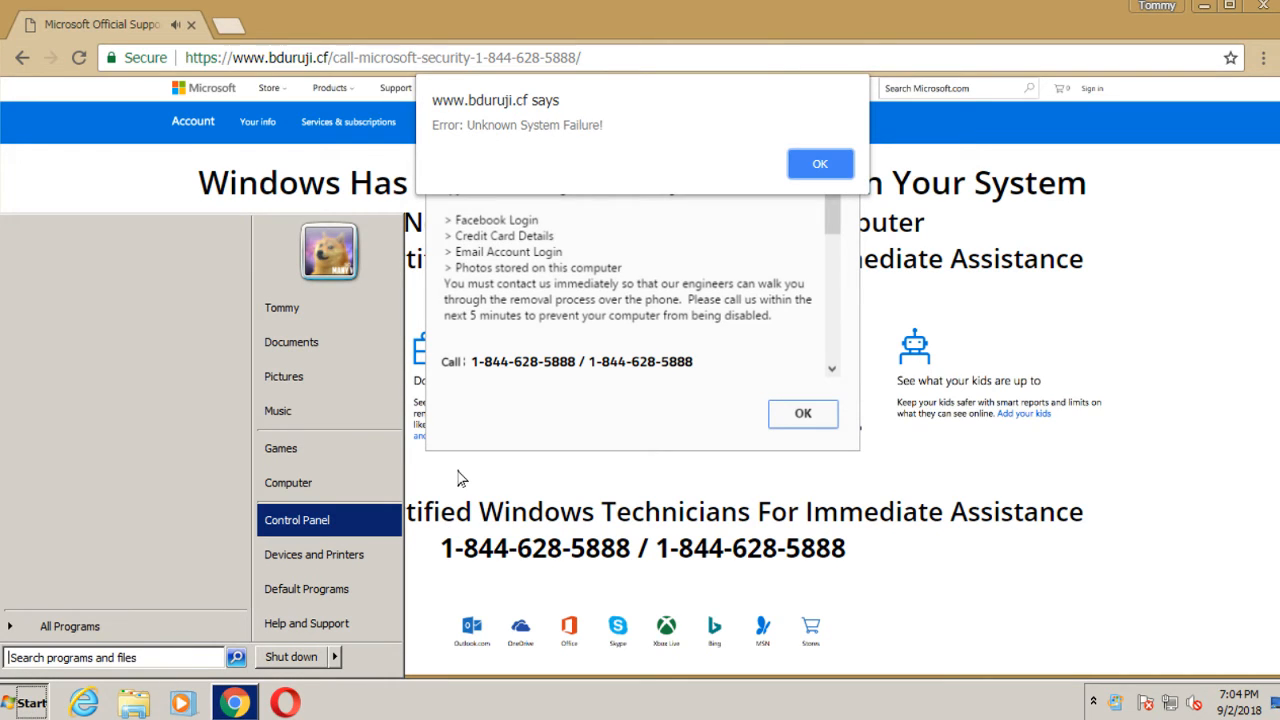
mouse_move(724, 124)
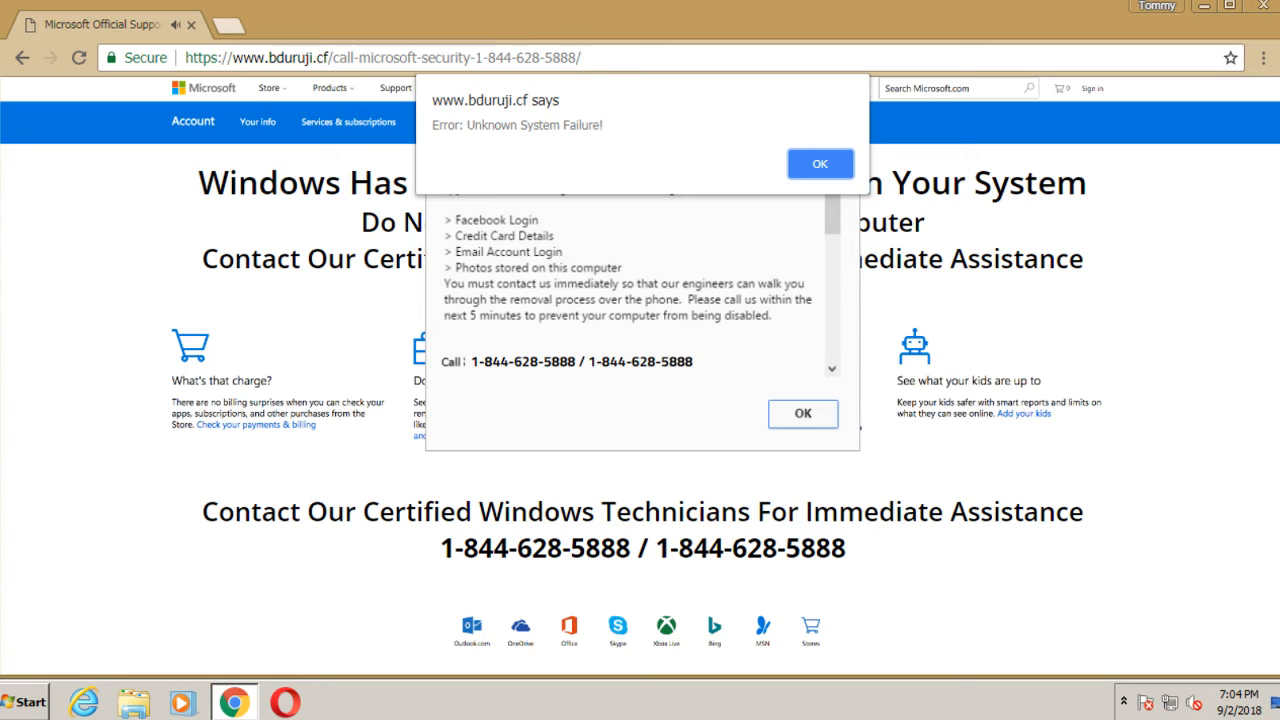
mouse_move(490, 296)
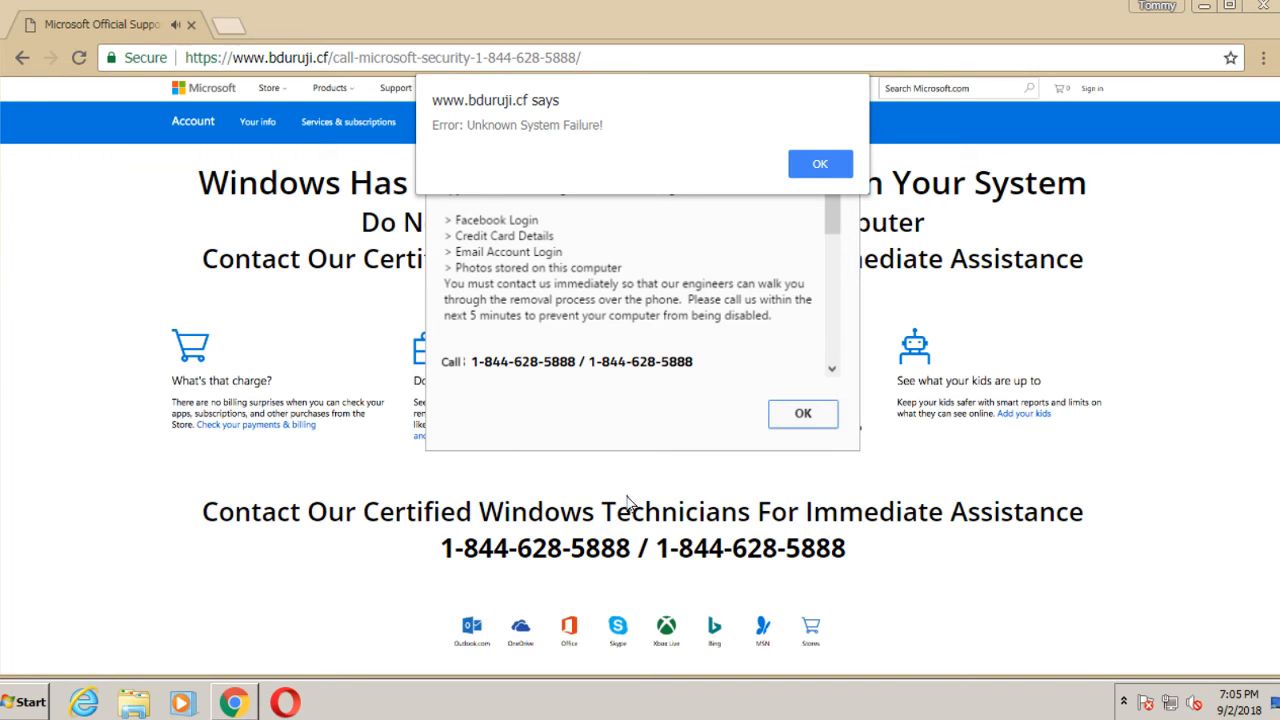
- End the hijacked Chrome task in Task Manager, close it, and start Firefox
key("ctrl+shift+esc")
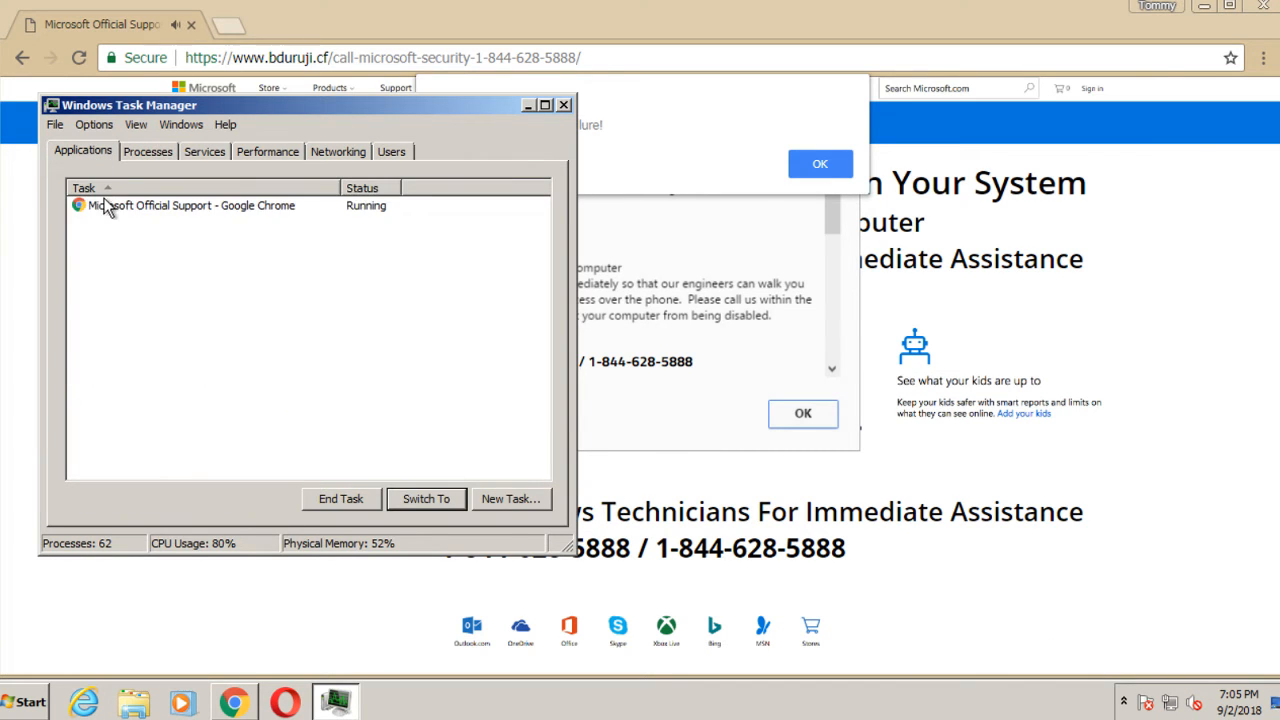
left_click(340, 498)
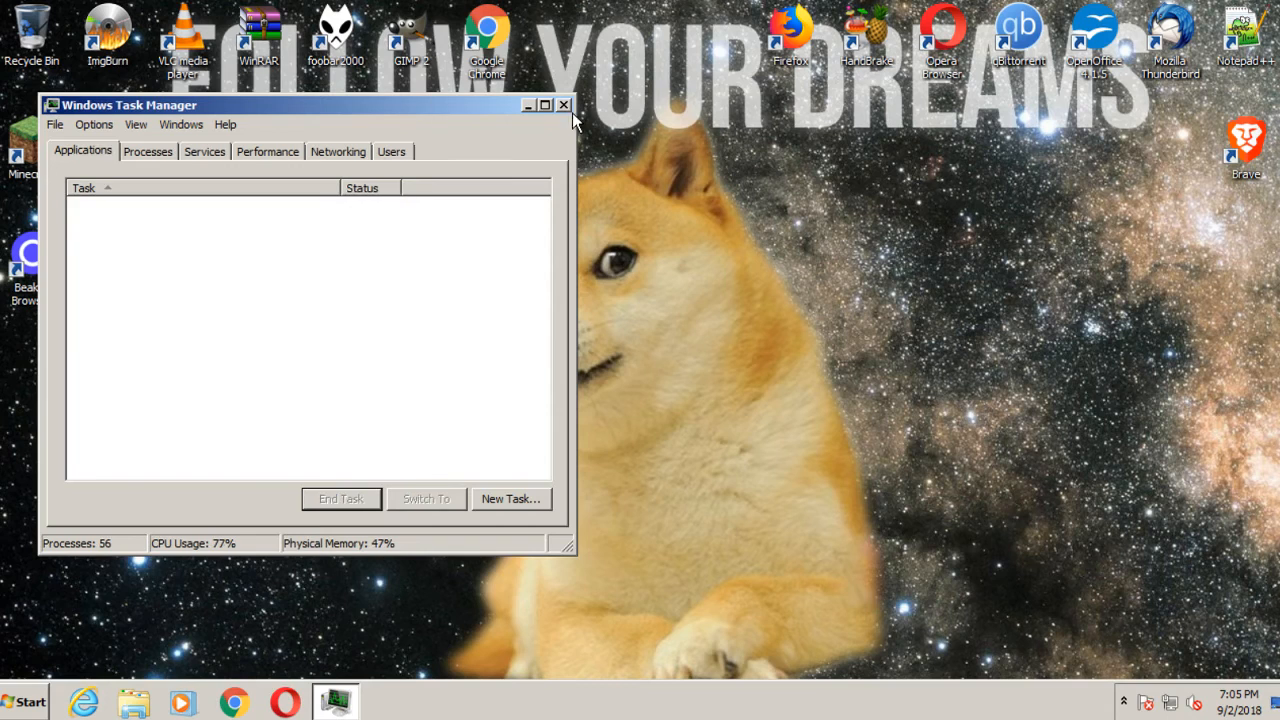
left_click(564, 104)
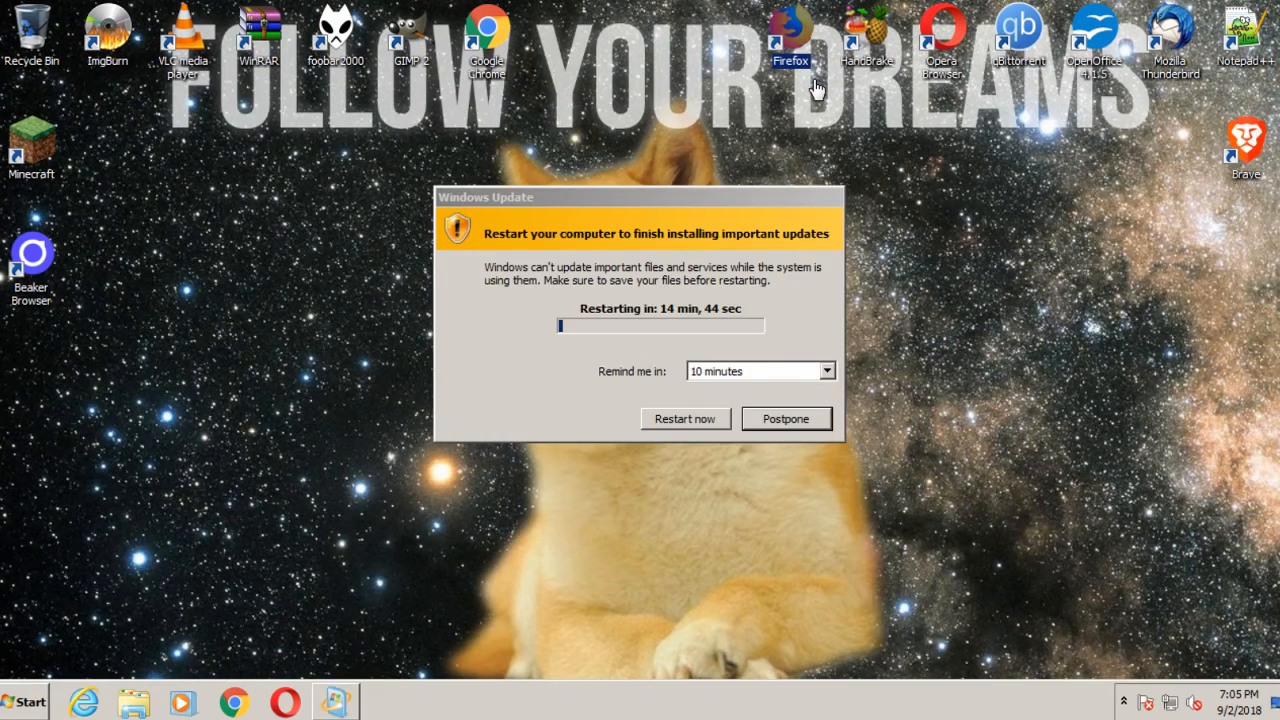
left_click(826, 370)
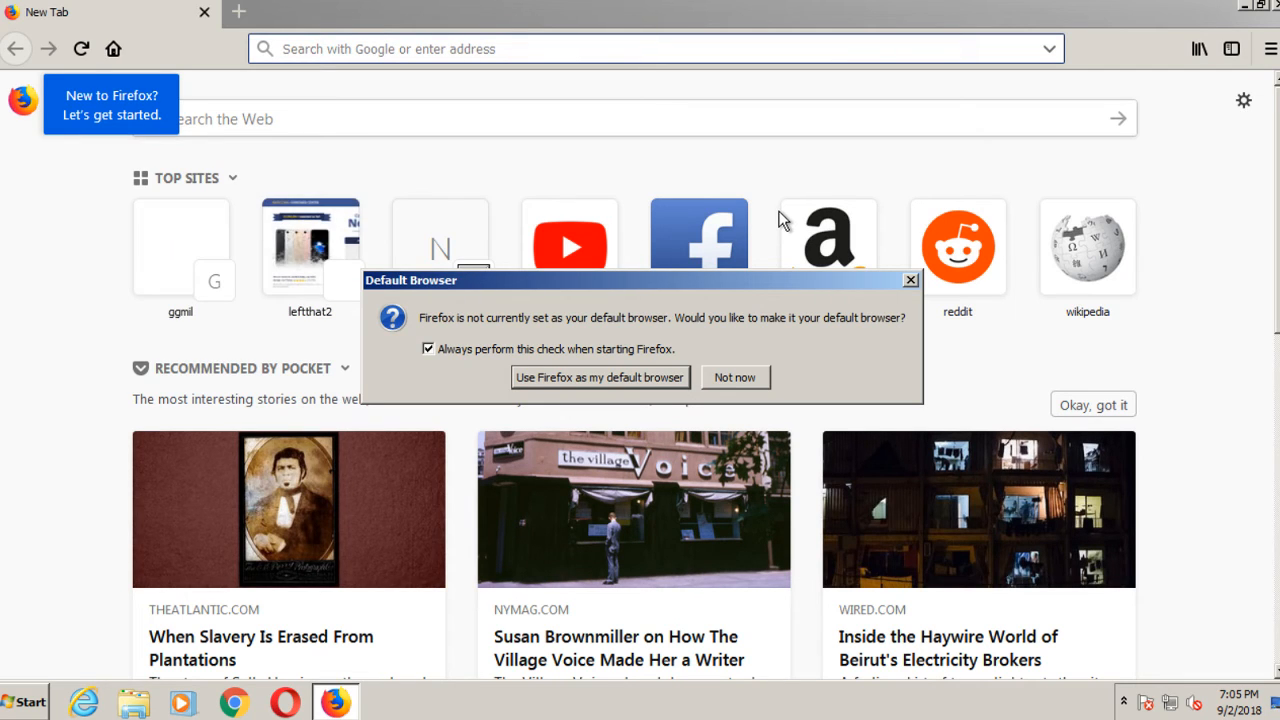
mouse_move(736, 268)
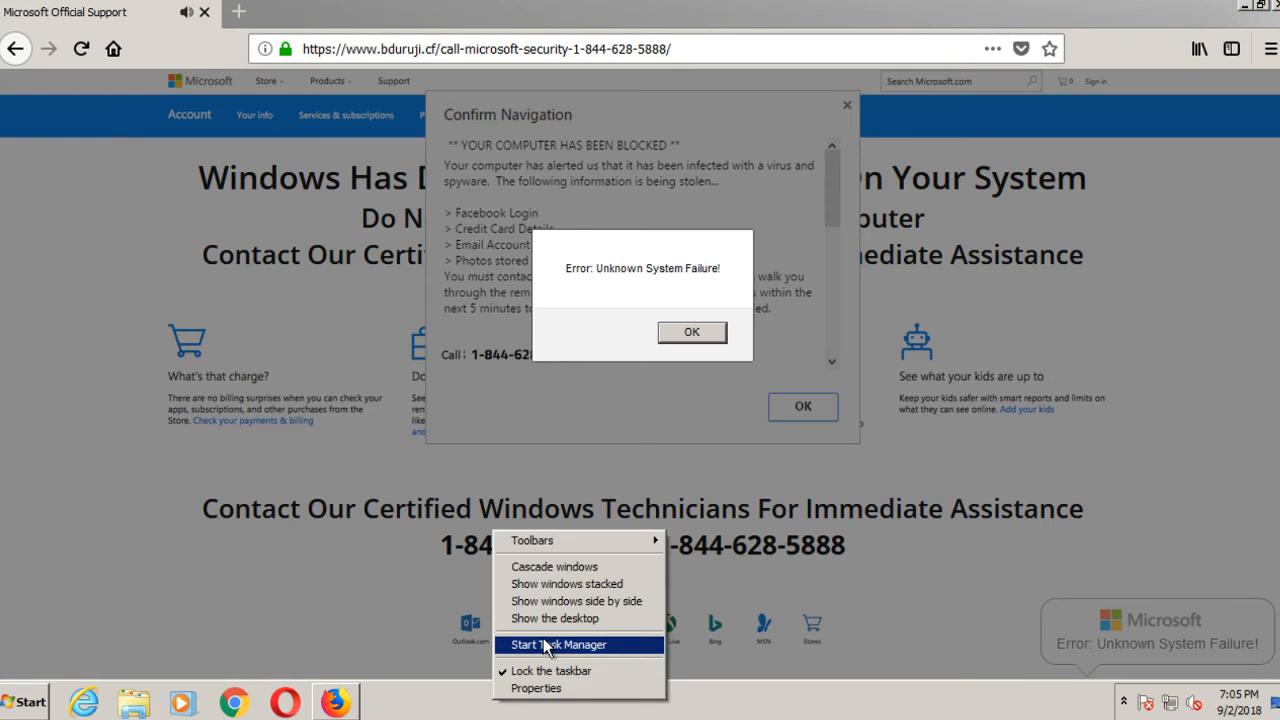
- Start Task Manager from the taskbar to kill the Firefox scam page
left_click(556, 644)
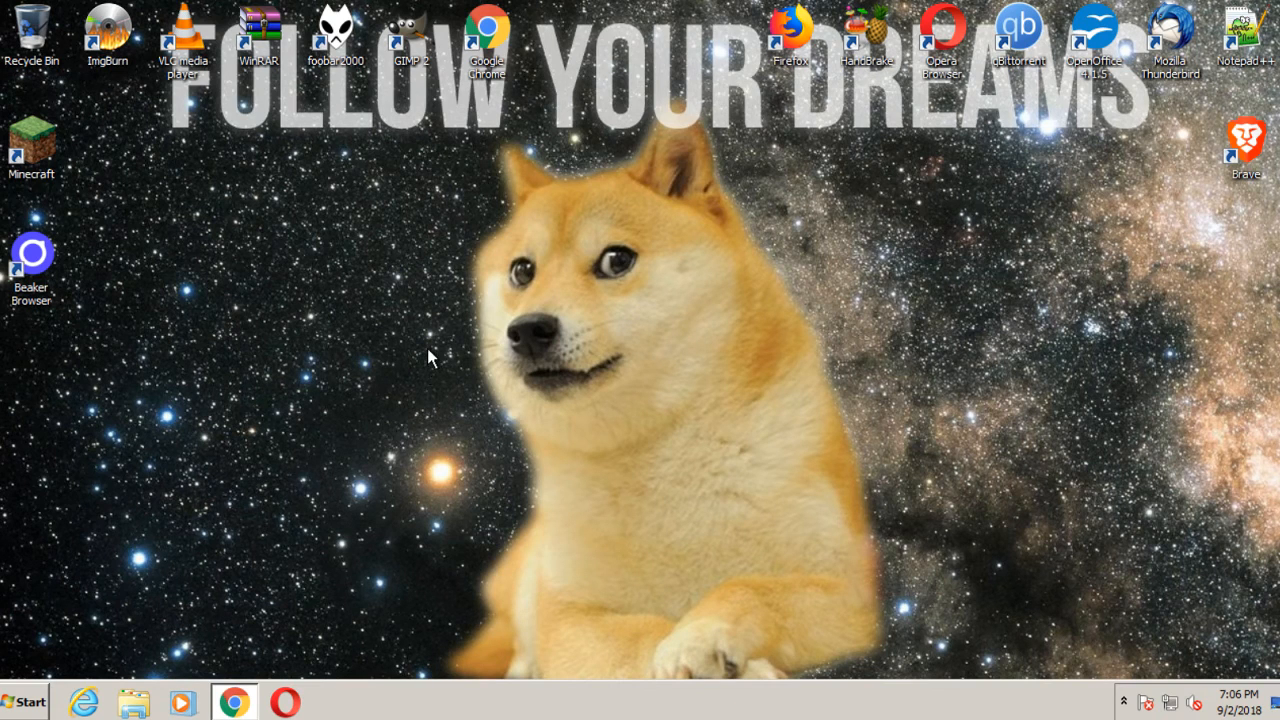
- Enter twitter.com in the reopened Chrome omnibox
type("twitter.com")
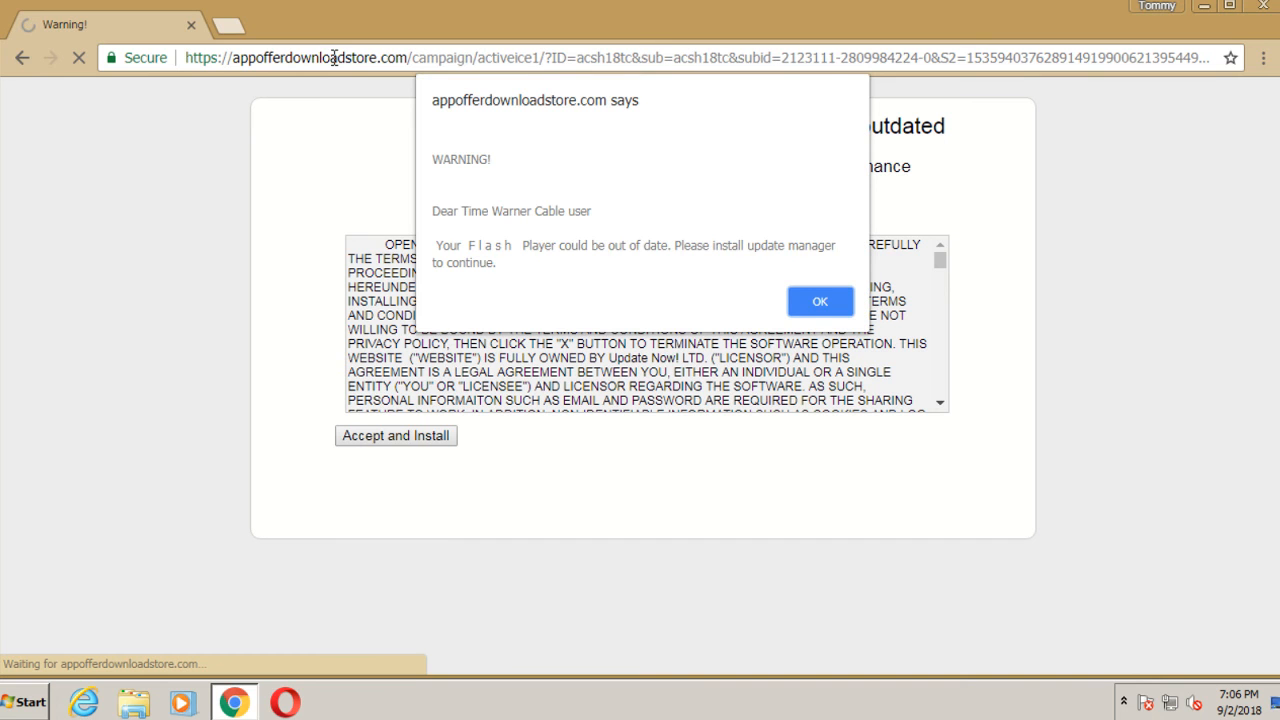
mouse_move(456, 212)
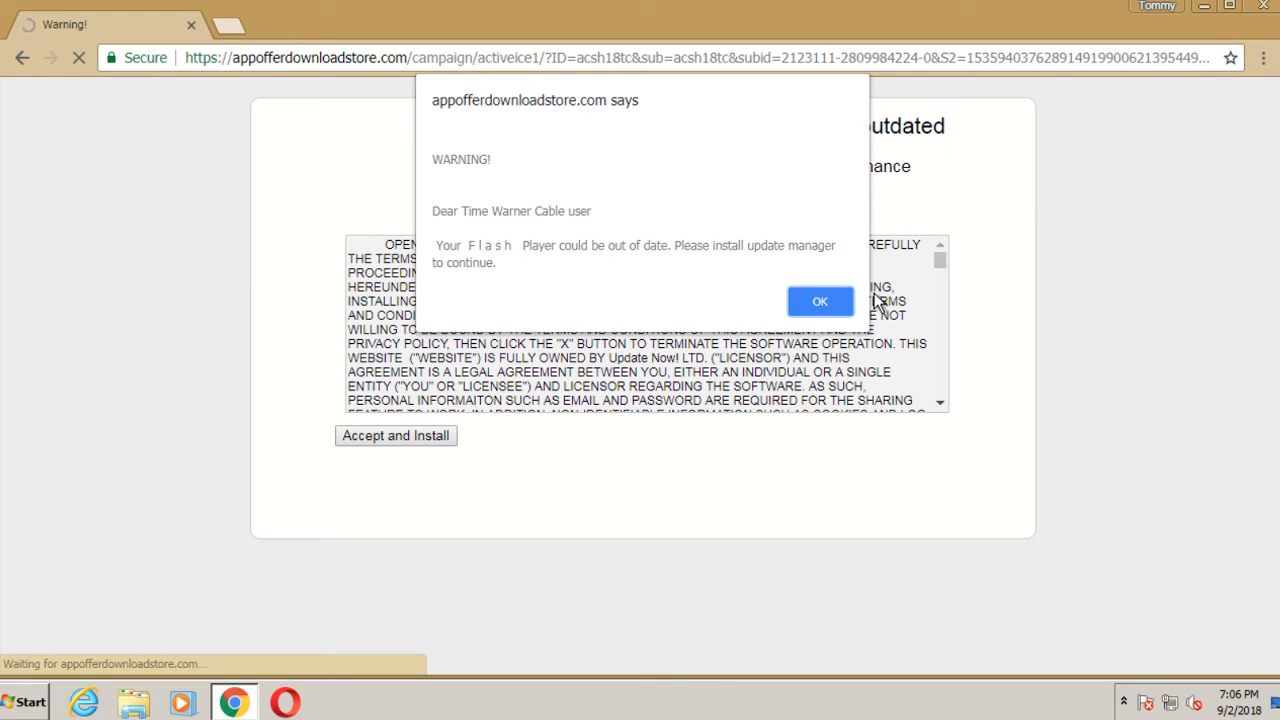
- Dismiss the outdated-Flash warning alert and close Chrome showing the fake update
left_click(820, 300)
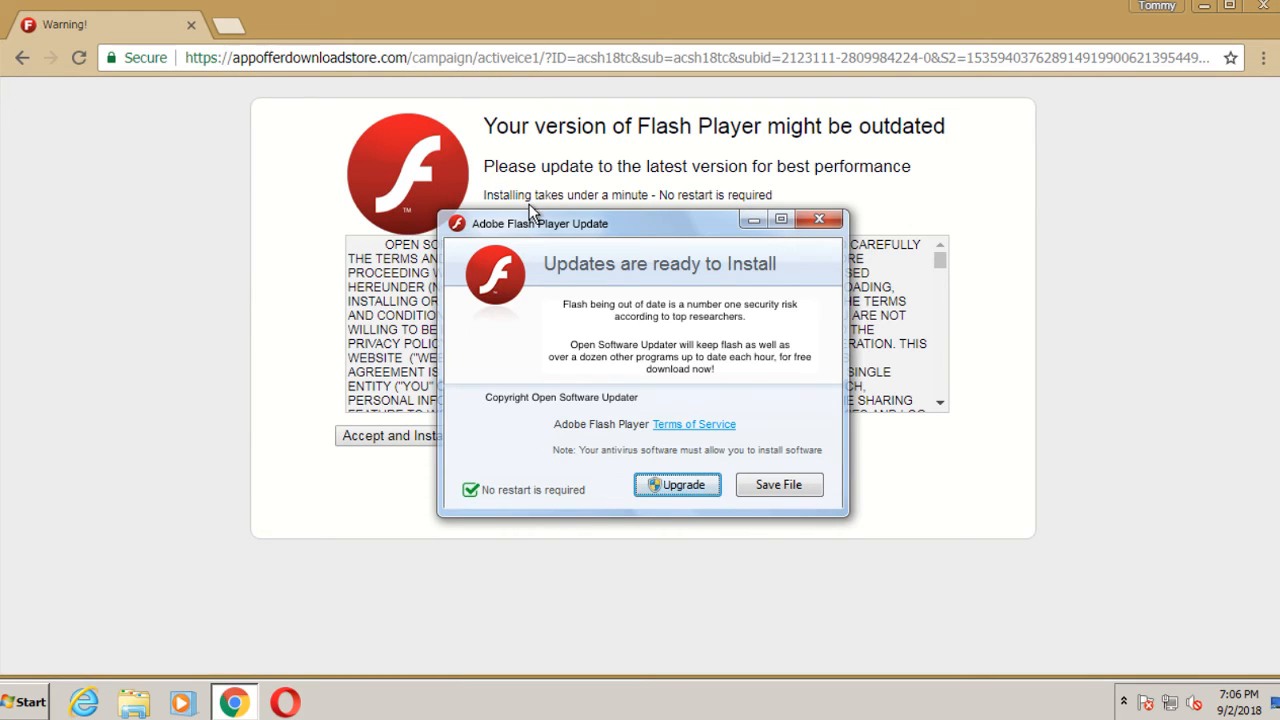
mouse_move(484, 248)
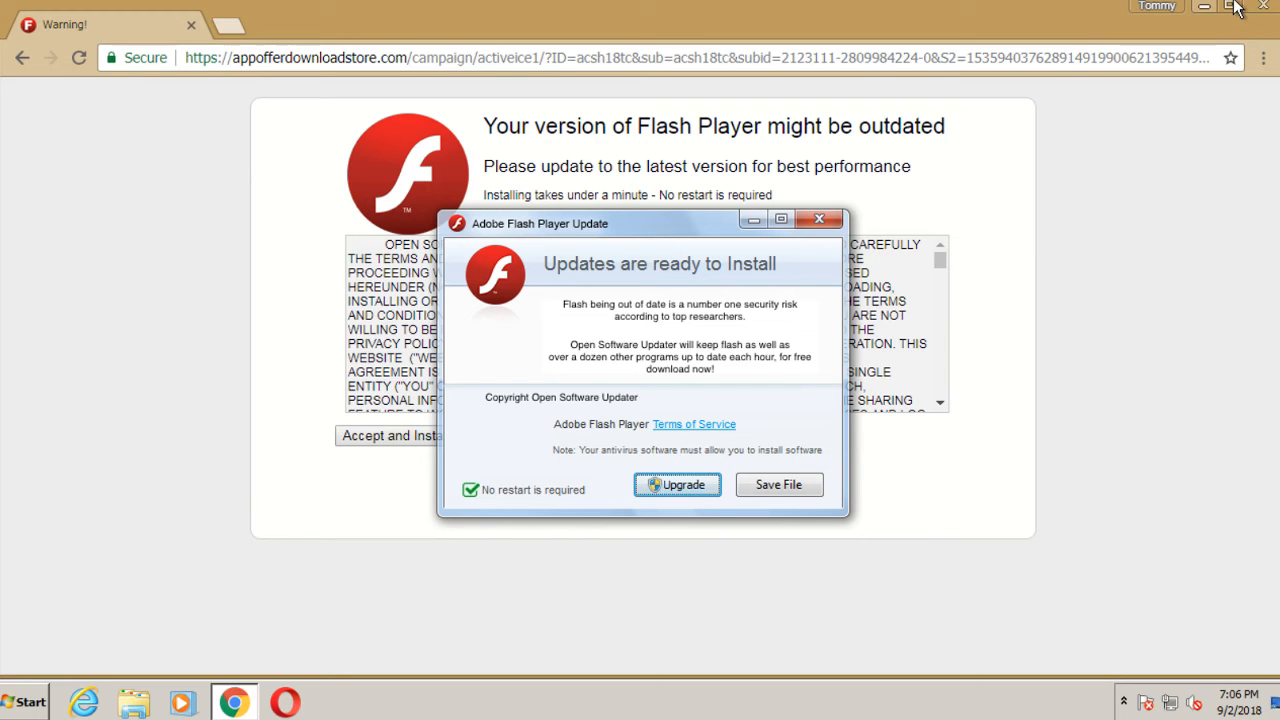
left_click(1264, 6)
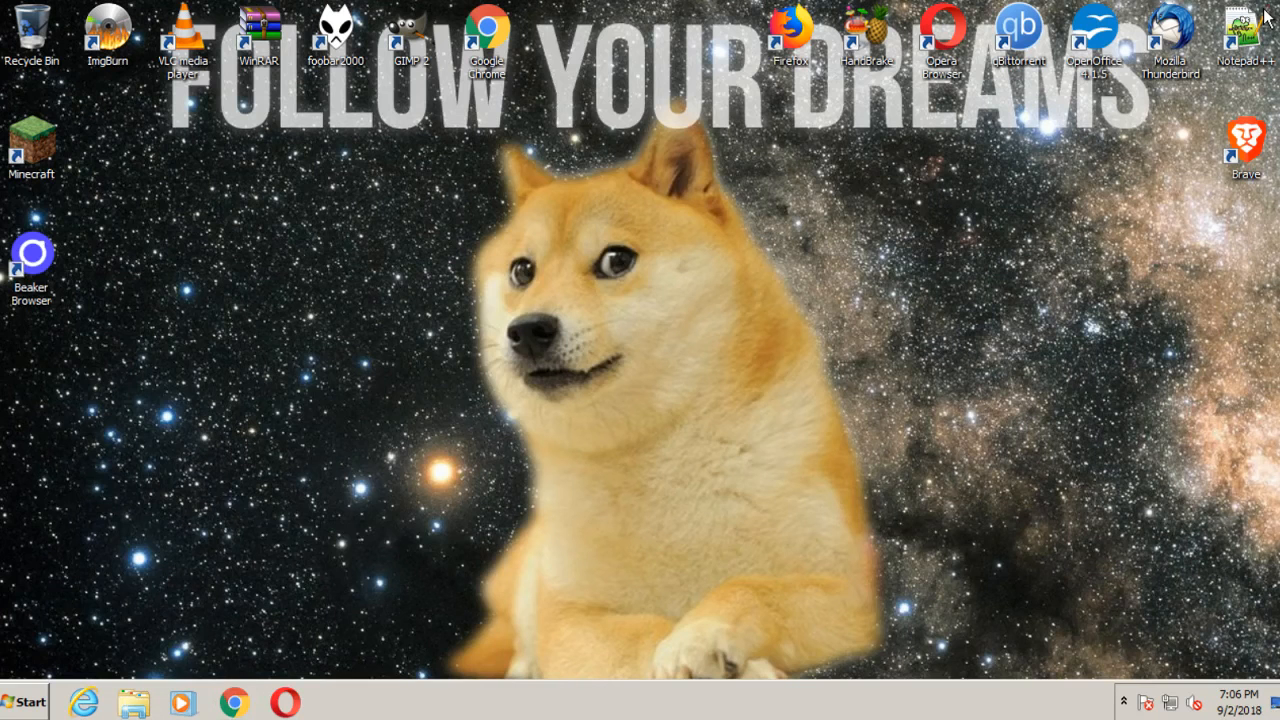
mouse_move(248, 378)
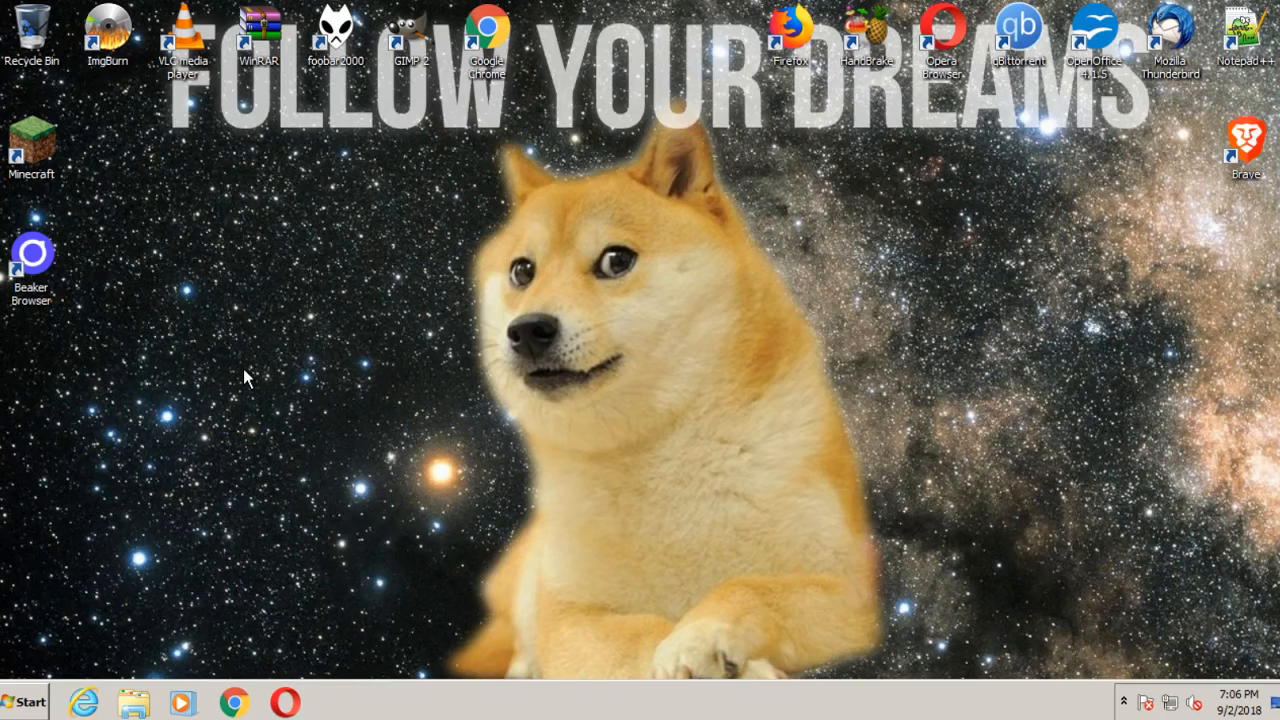